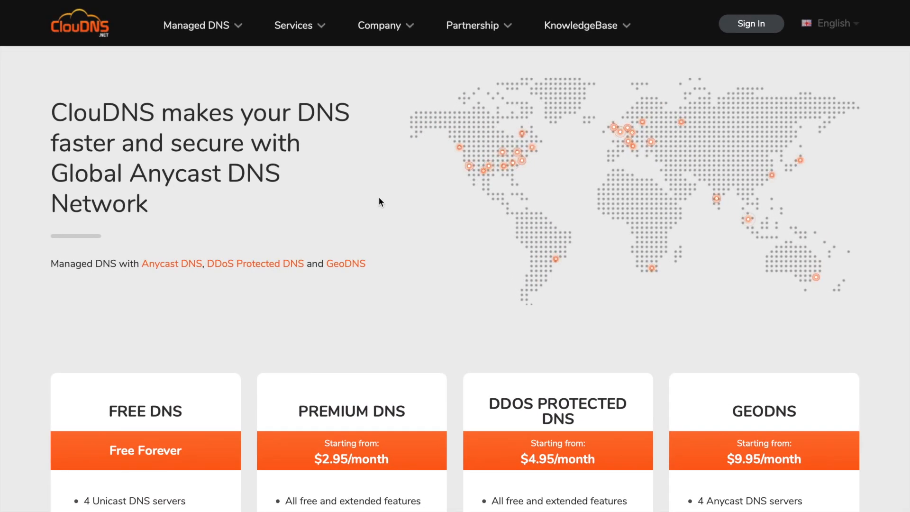
{"action": "mouse_move", "coordinate": [517, 93]}
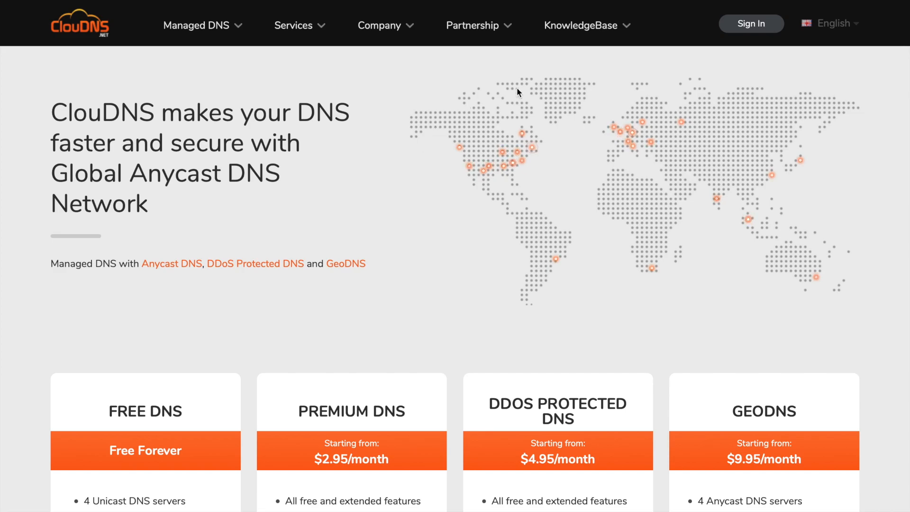
{"action": "left_click", "coordinate": [750, 24]}
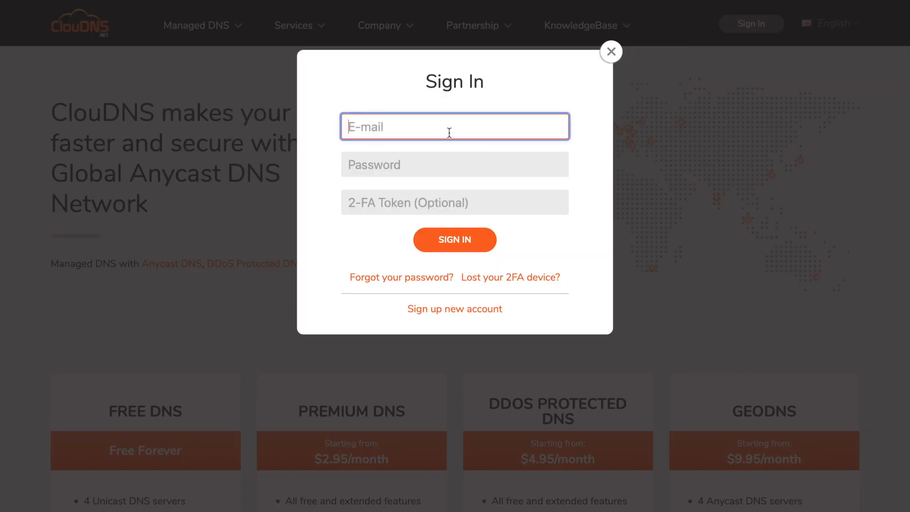
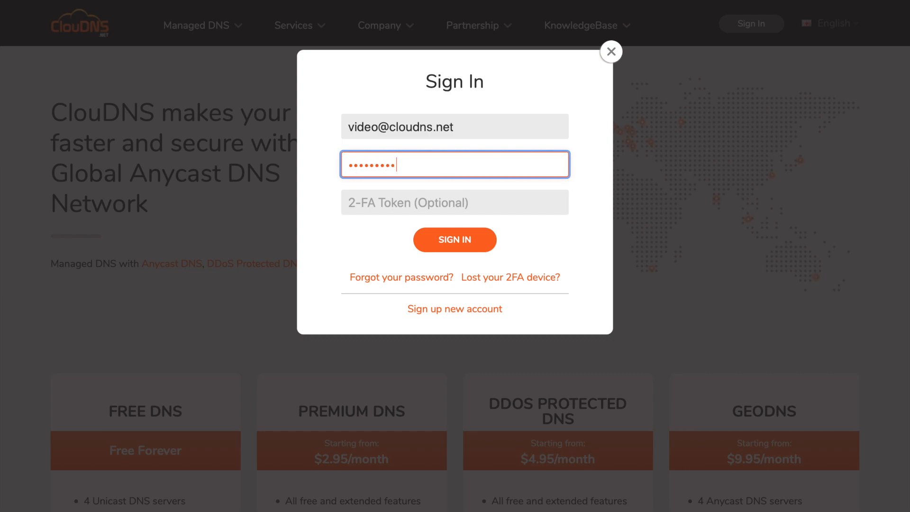
{"action": "left_click", "coordinate": [454, 240]}
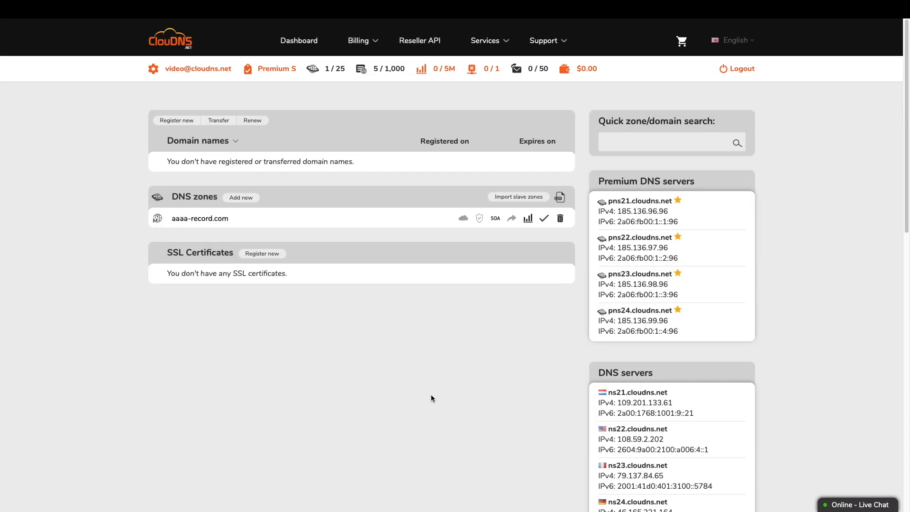
{"action": "mouse_move", "coordinate": [361, 242]}
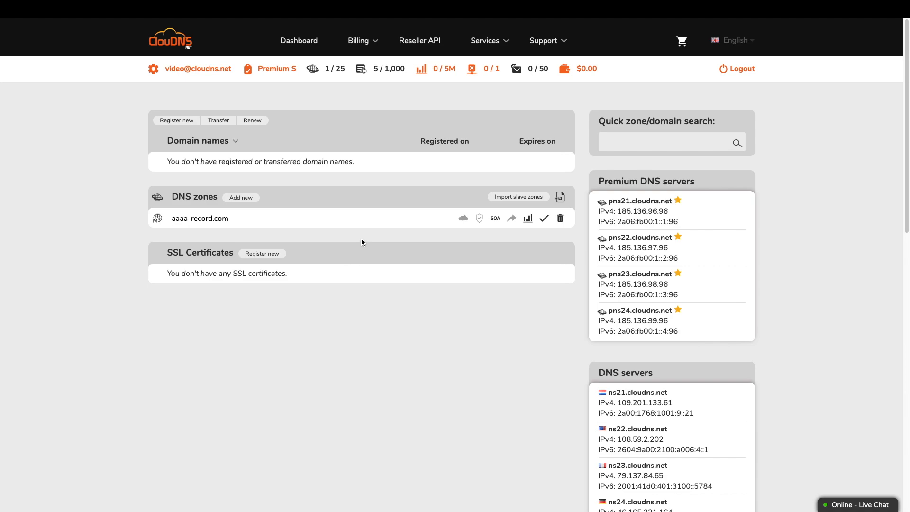
{"action": "mouse_move", "coordinate": [237, 222]}
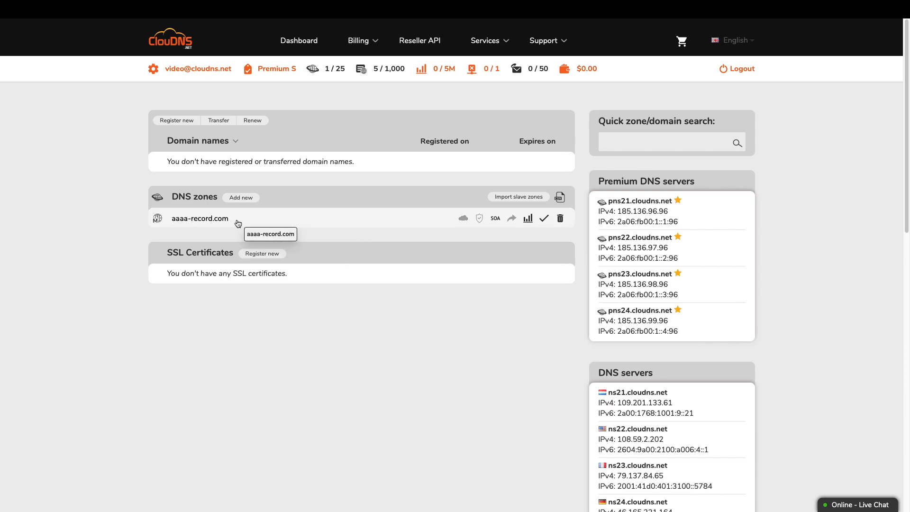
Step: Open the aaaa-record.com DNS zone's records page
{"action": "left_click", "coordinate": [199, 217]}
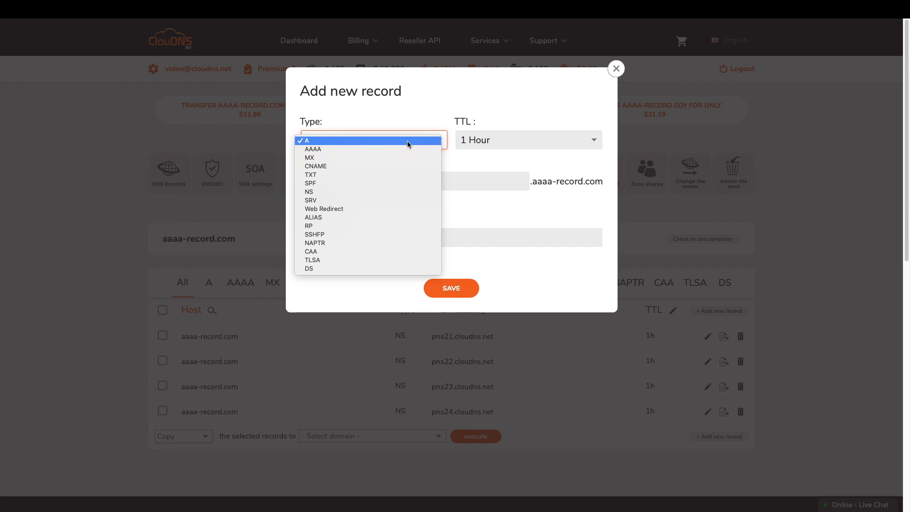
Step: Save a root-host AAAA record pointing to 2001:fb8::1
{"action": "left_click", "coordinate": [313, 148]}
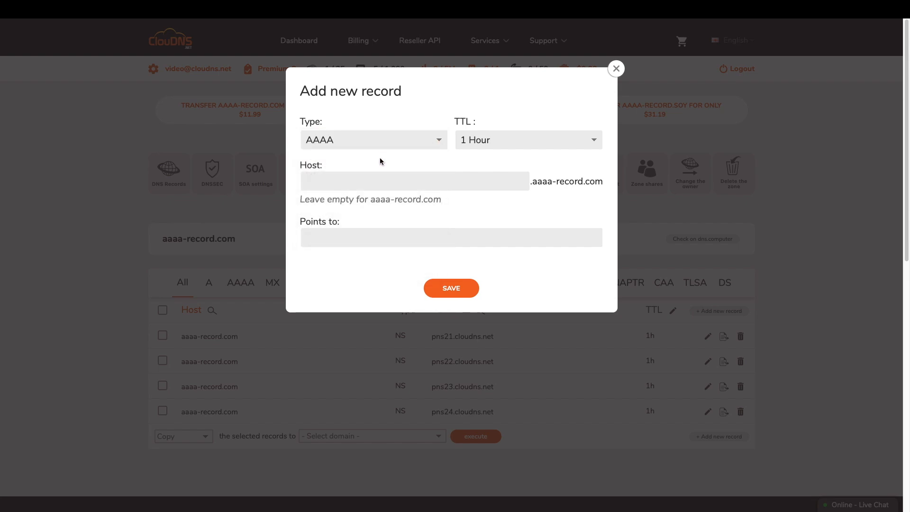
{"action": "left_click", "coordinate": [413, 181]}
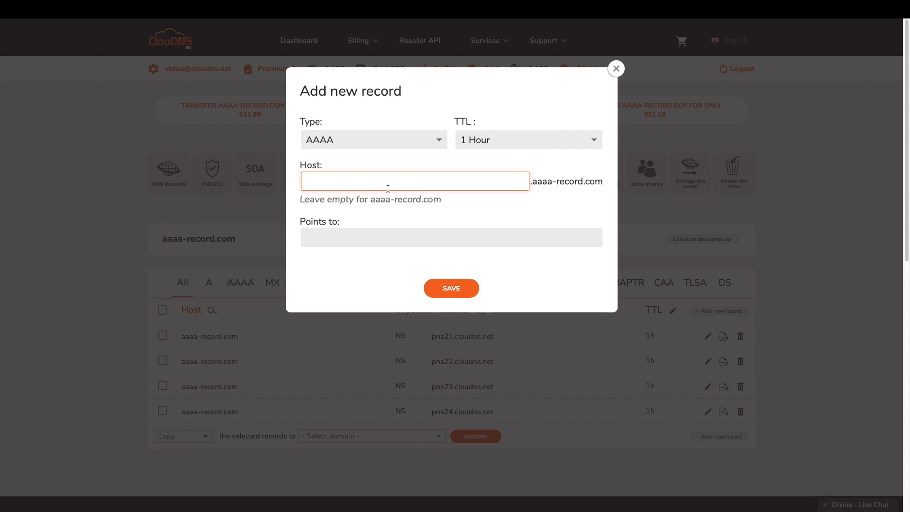
{"action": "mouse_move", "coordinate": [383, 238]}
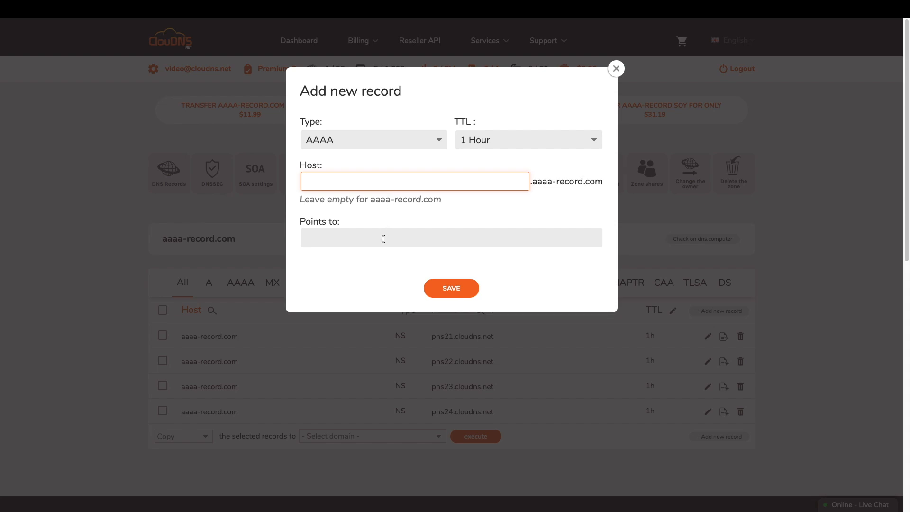
{"action": "type", "text": "2001:fb"}
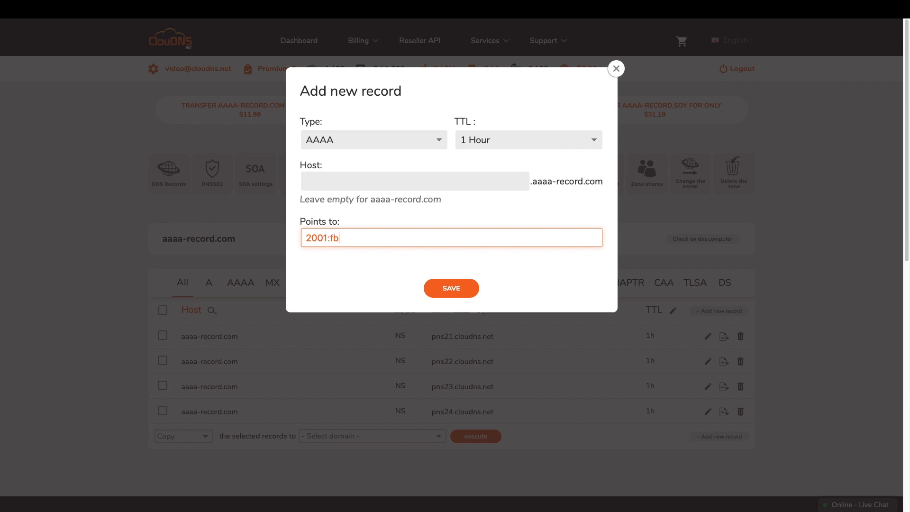
{"action": "type", "text": "8::1"}
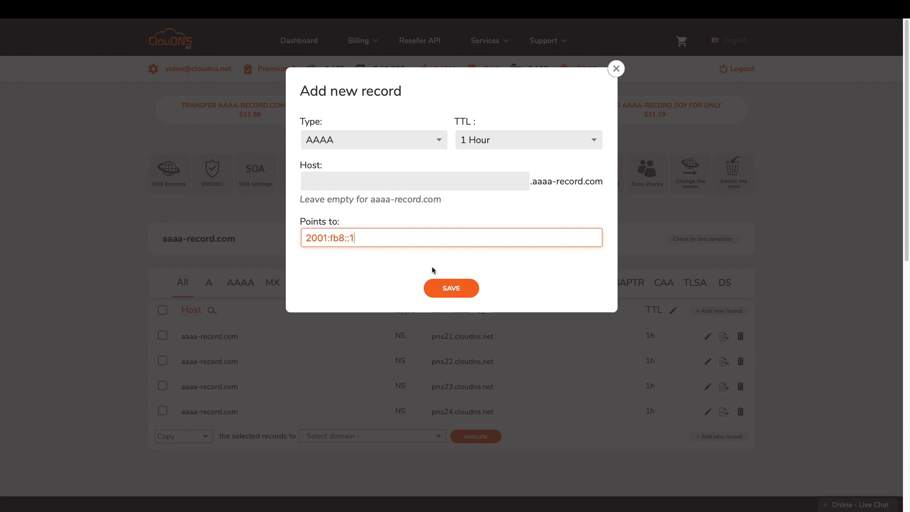
{"action": "left_click", "coordinate": [451, 287]}
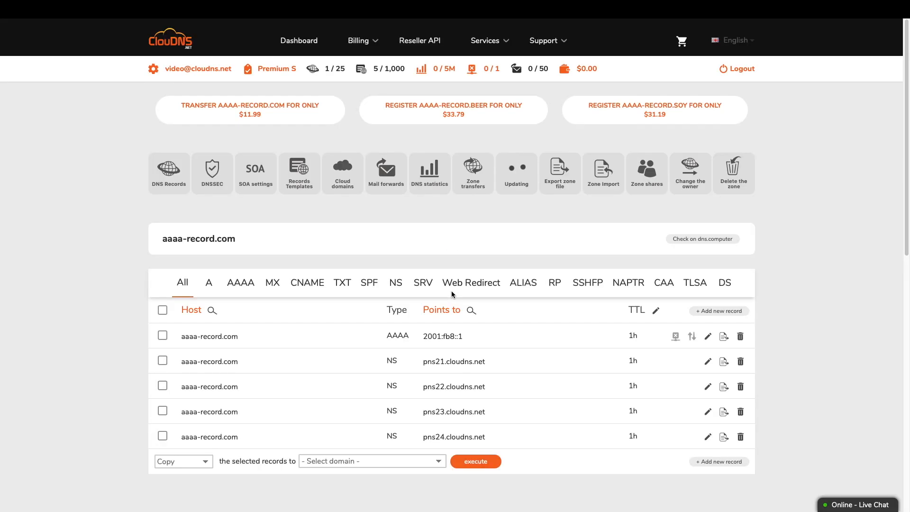